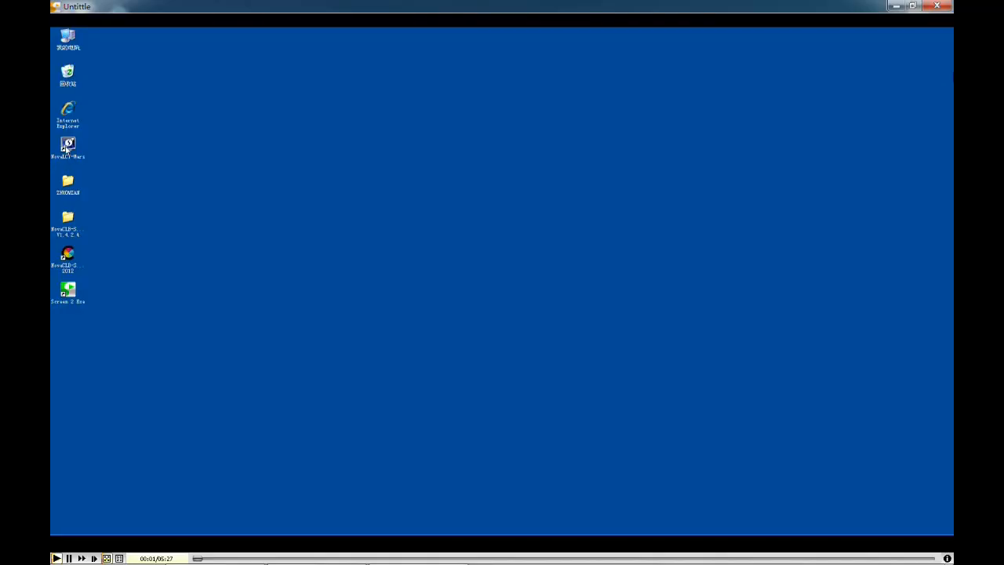
Step: Launch NovaLCT from its desktop shortcut and reach the User Login prompt
left_click(67, 149)
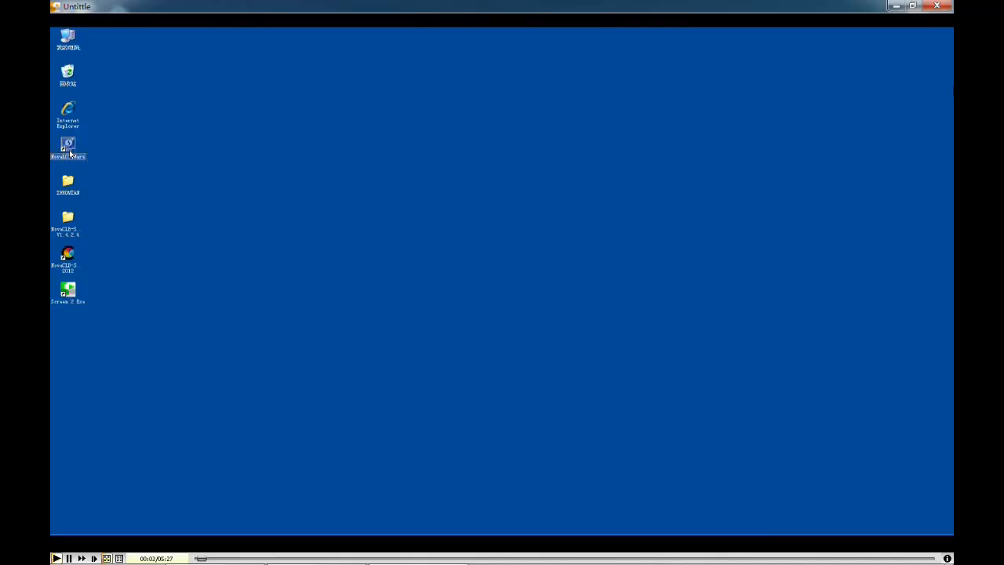
left_click(219, 223)
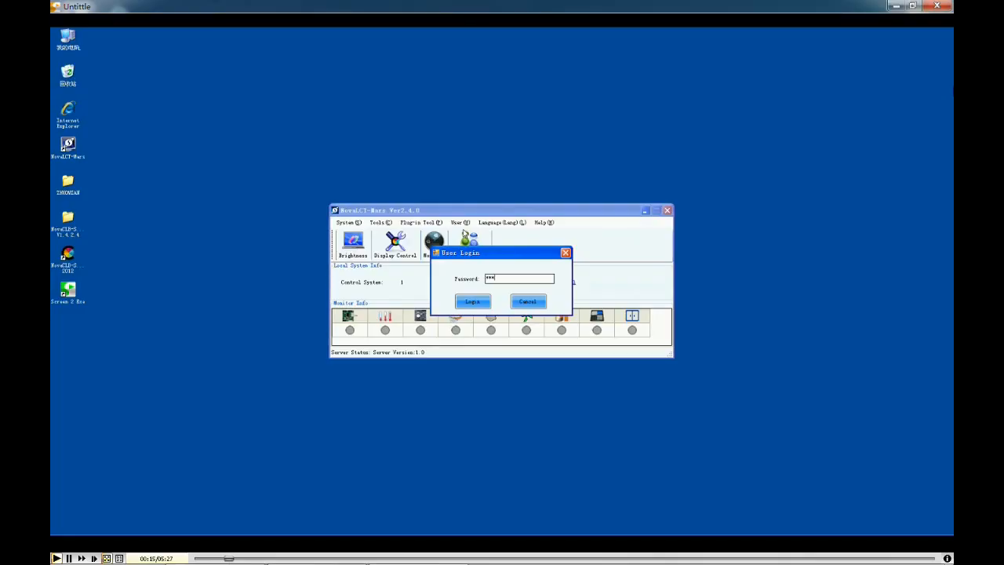
Step: Log in, start Calibration and connect Nova Calibration to NovaLCT at IP 127.0.0.1
left_click(472, 301)
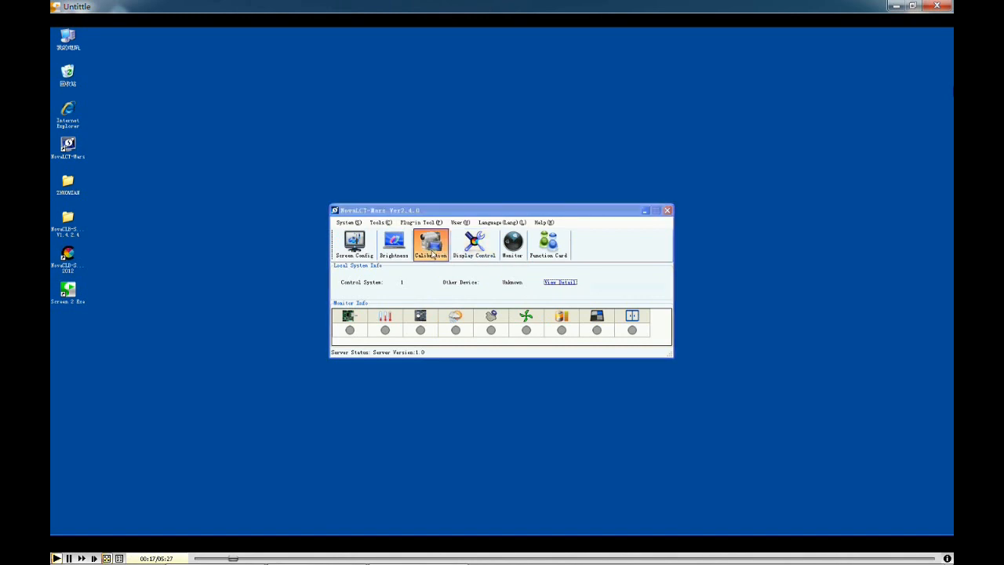
left_click(430, 243)
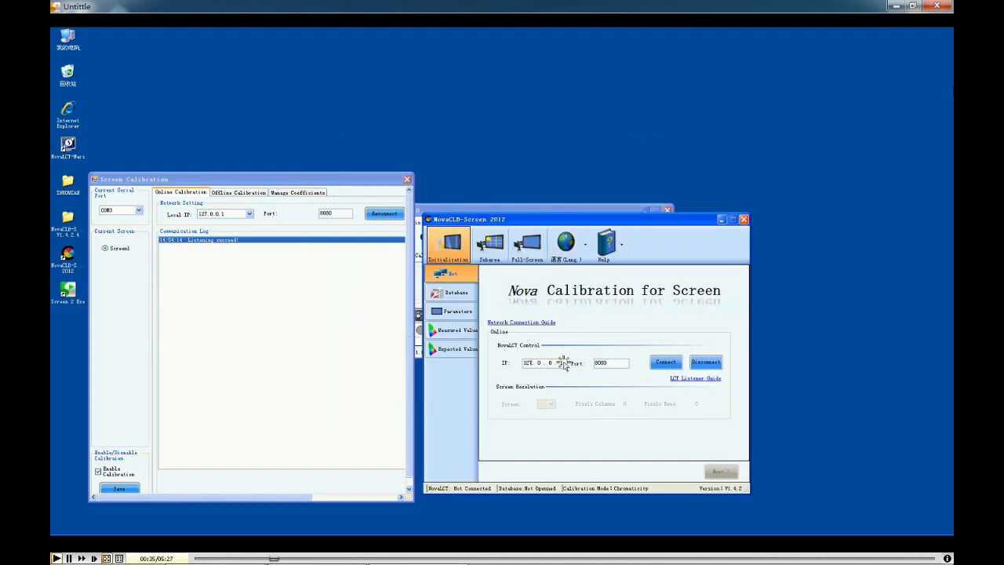
left_click(665, 360)
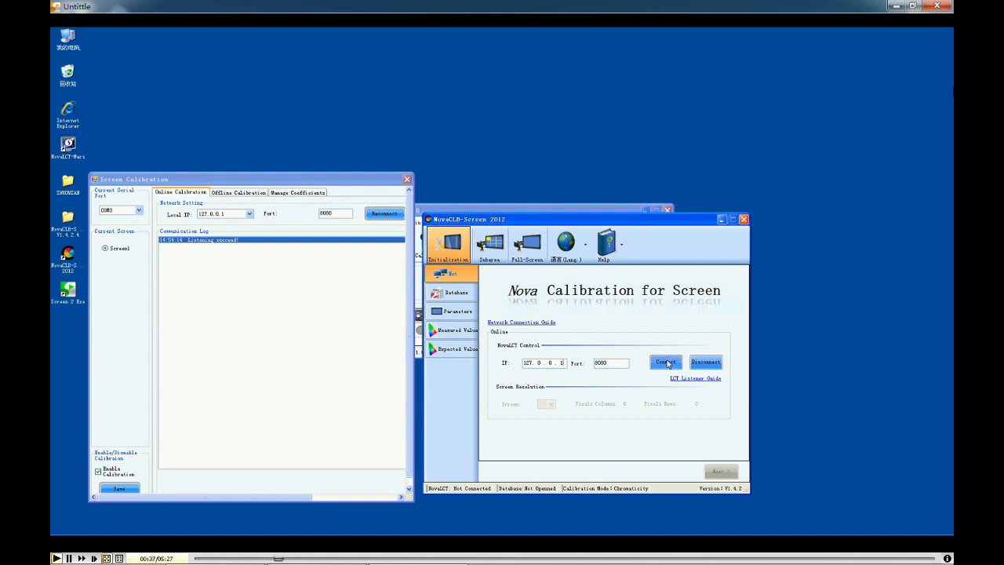
left_click(665, 360)
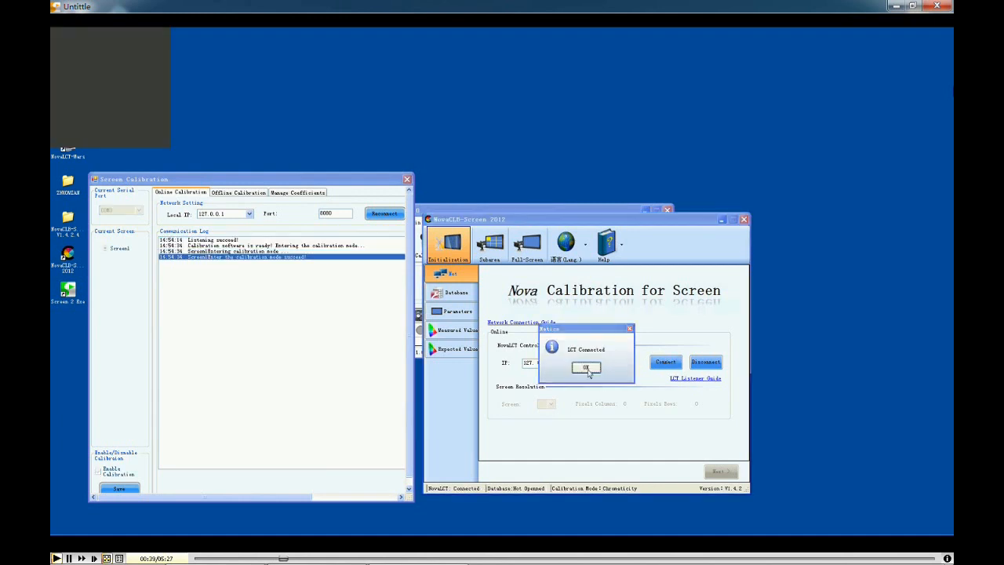
left_click(586, 367)
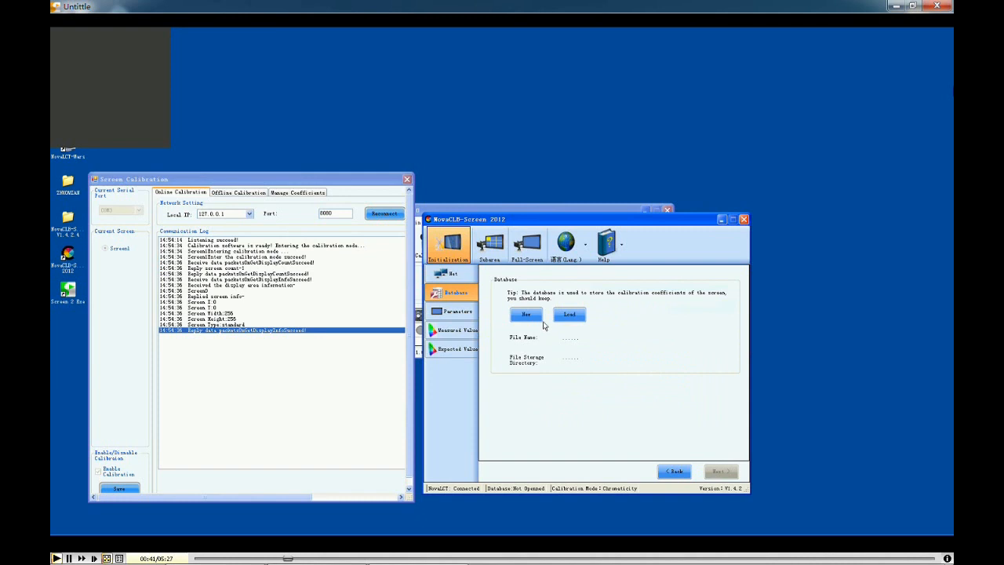
Step: Create and save a new calibration database, then continue to the colorimeter page
left_click(526, 313)
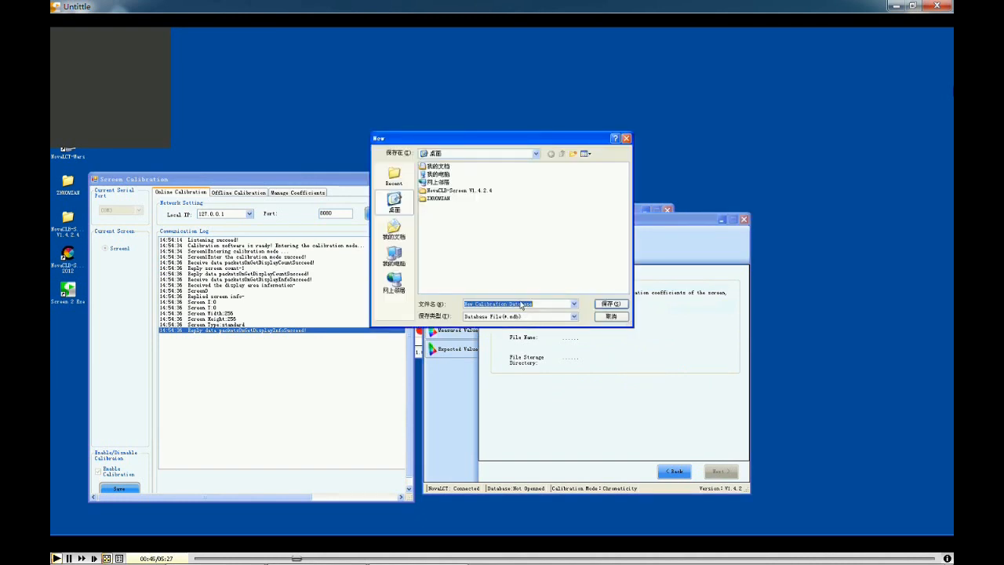
left_click(610, 305)
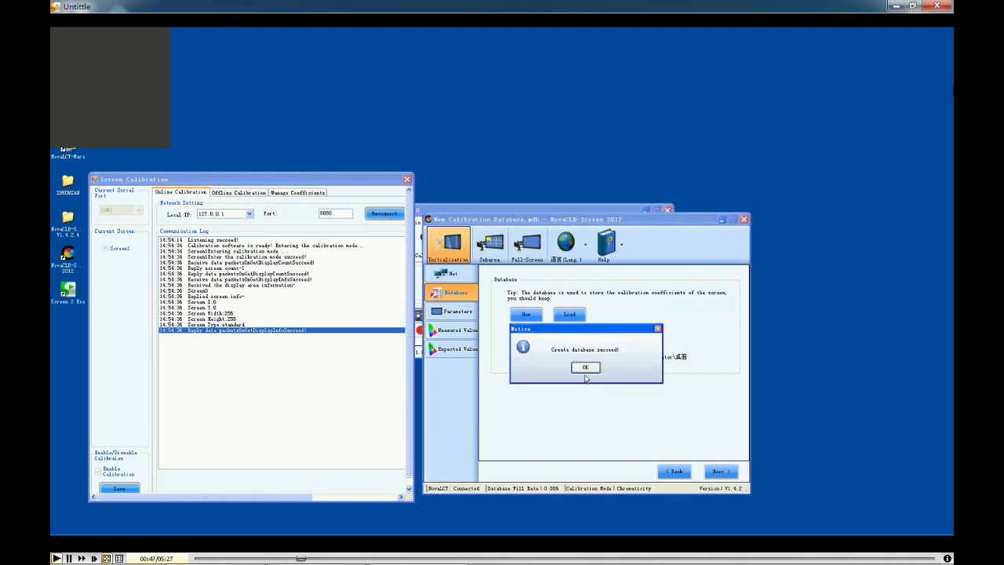
left_click(585, 367)
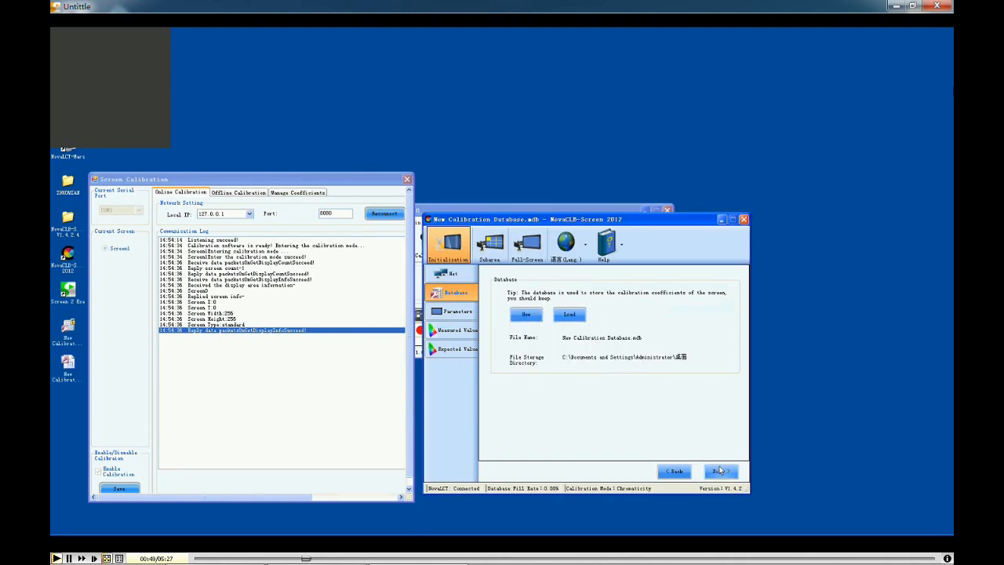
left_click(718, 470)
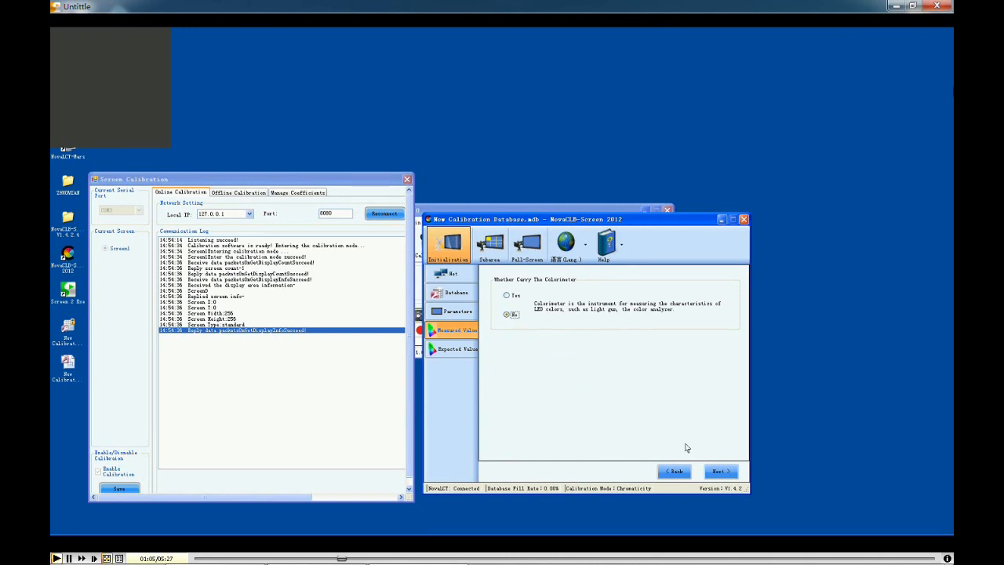
Step: Continue without a colorimeter, keep Chromaticity mode and confirm Initialize Finish
left_click(718, 470)
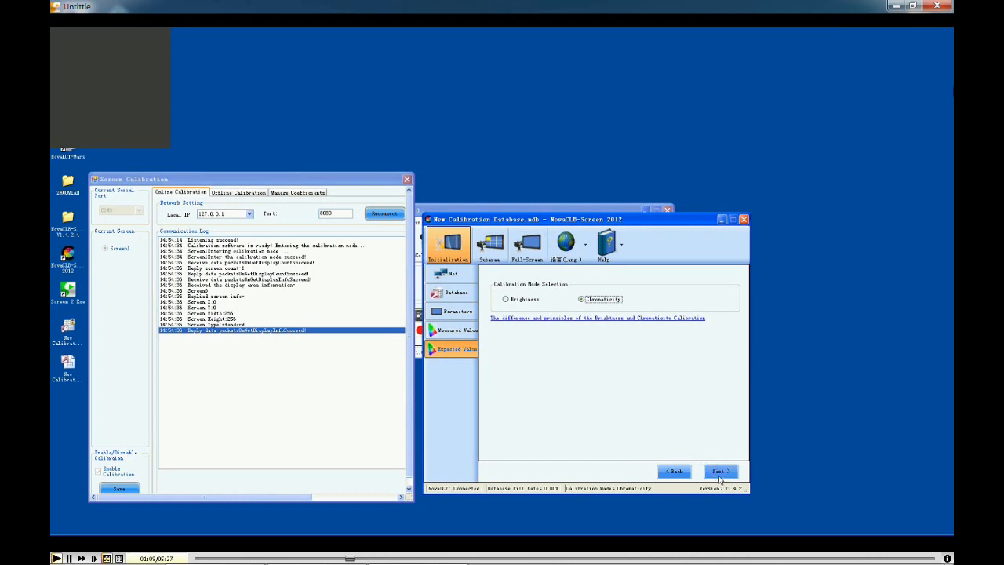
left_click(718, 471)
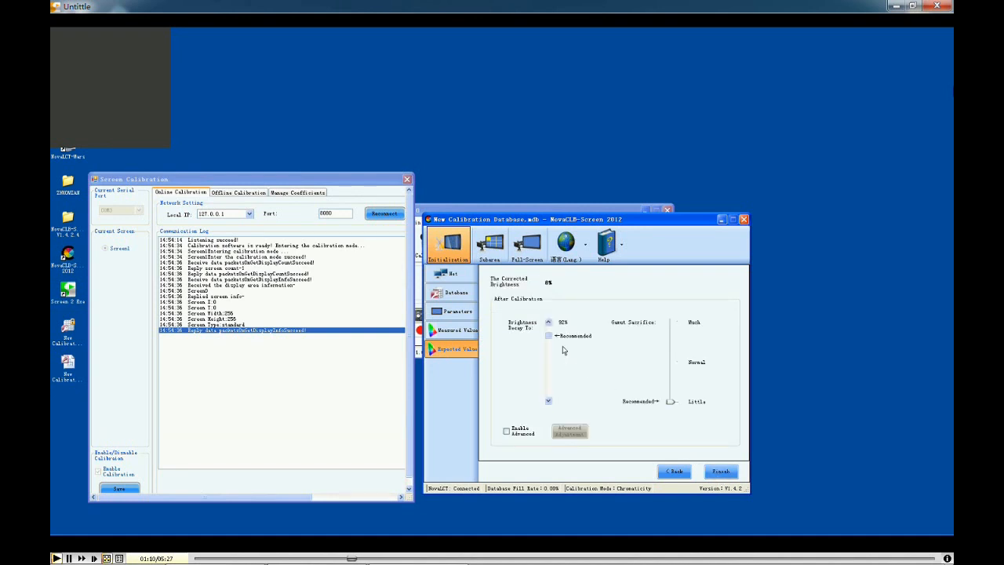
mouse_move(552, 347)
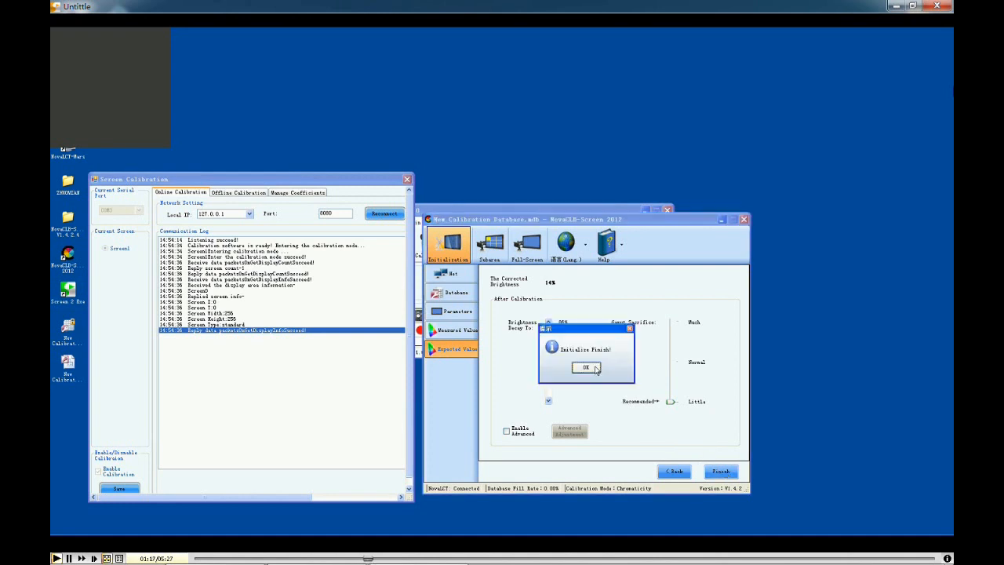
left_click(587, 367)
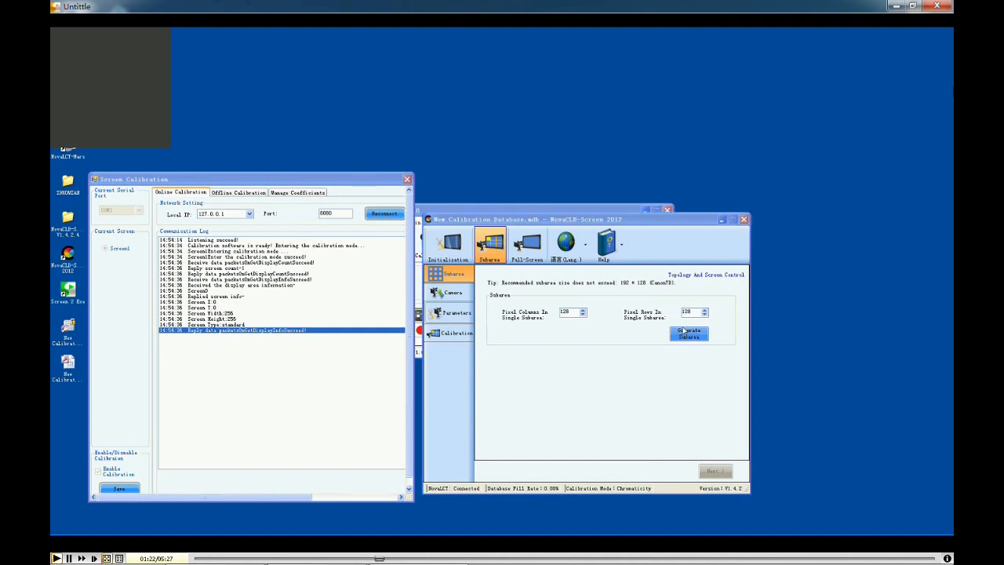
Step: Generate the cabinet layout with 128 columns and 128 rows
left_click(686, 332)
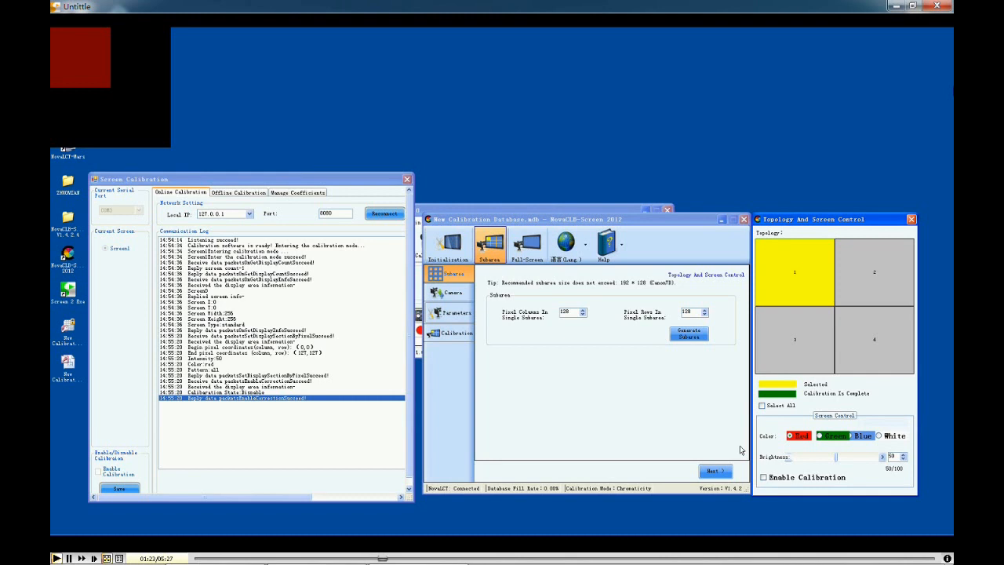
mouse_move(728, 458)
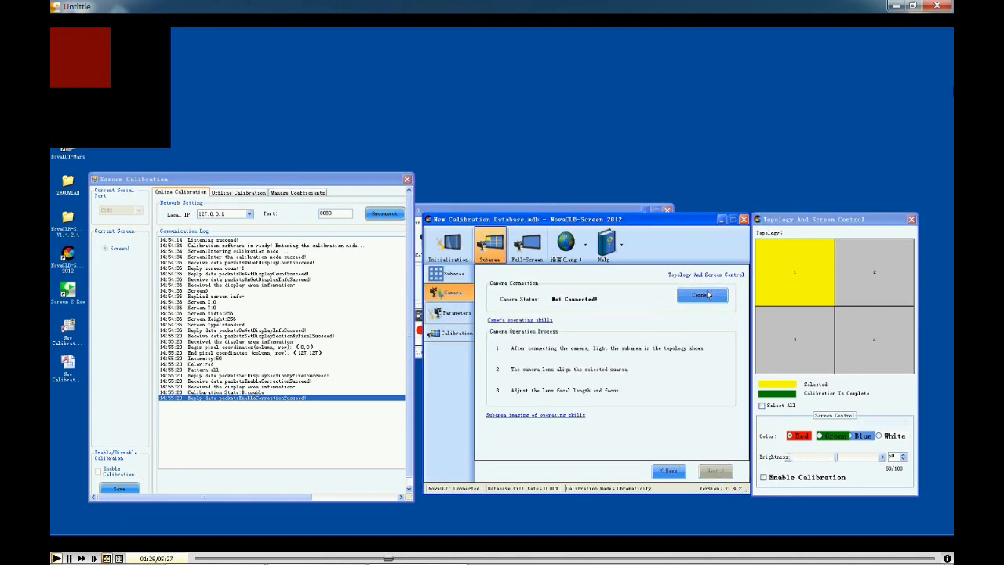
Step: Connect the camera and continue to Camera Parameter Settings
left_click(701, 295)
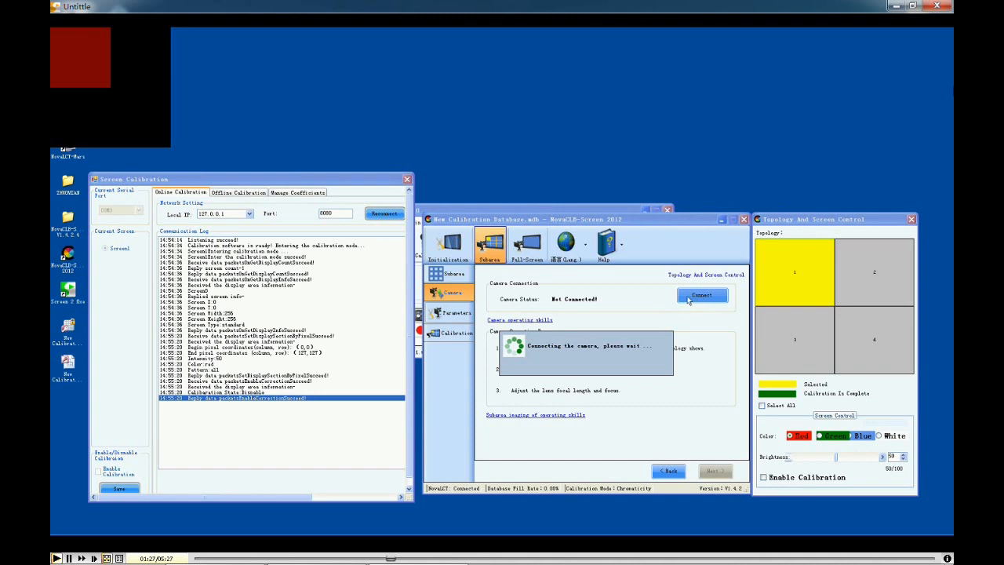
mouse_move(608, 364)
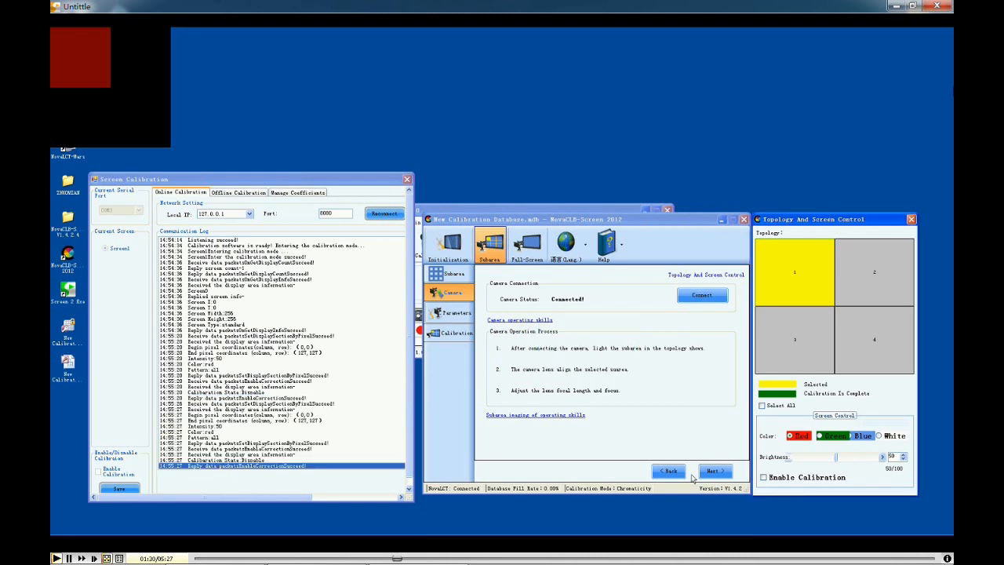
left_click(715, 470)
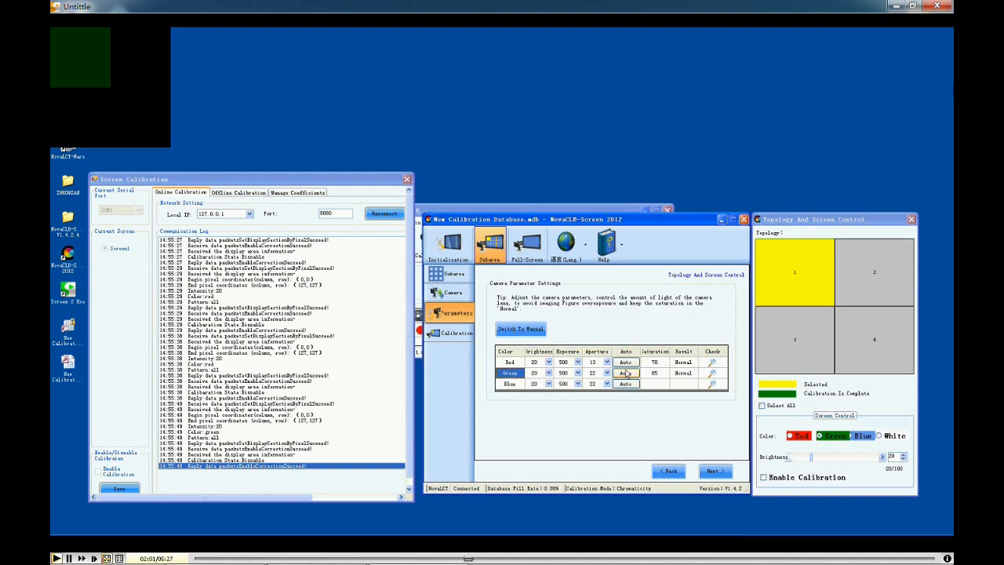
Step: Accept the camera parameters and continue to Automatic Calibration
left_click(624, 383)
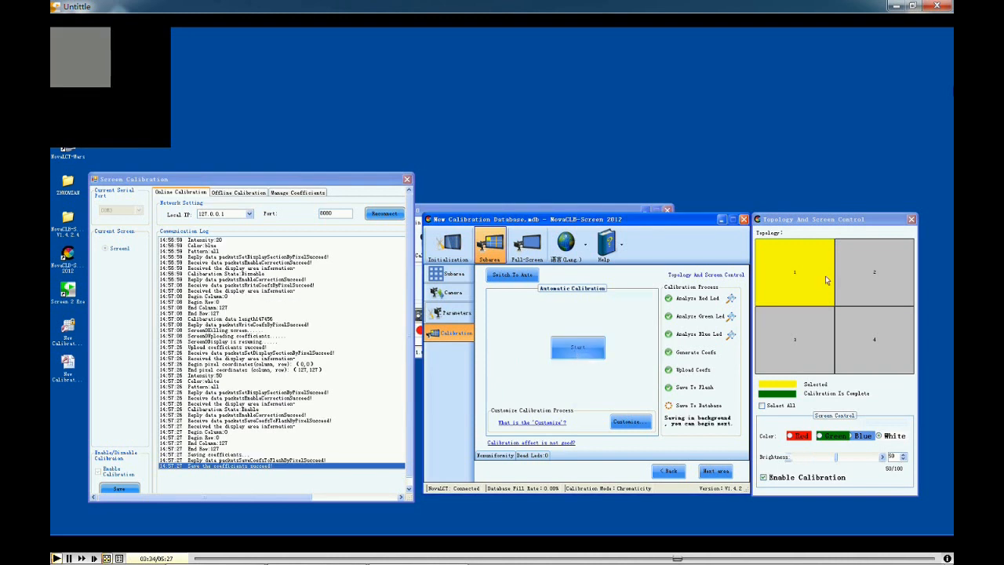
Step: Select a cabinet in the topology grid and start automatic calibration
left_click(874, 273)
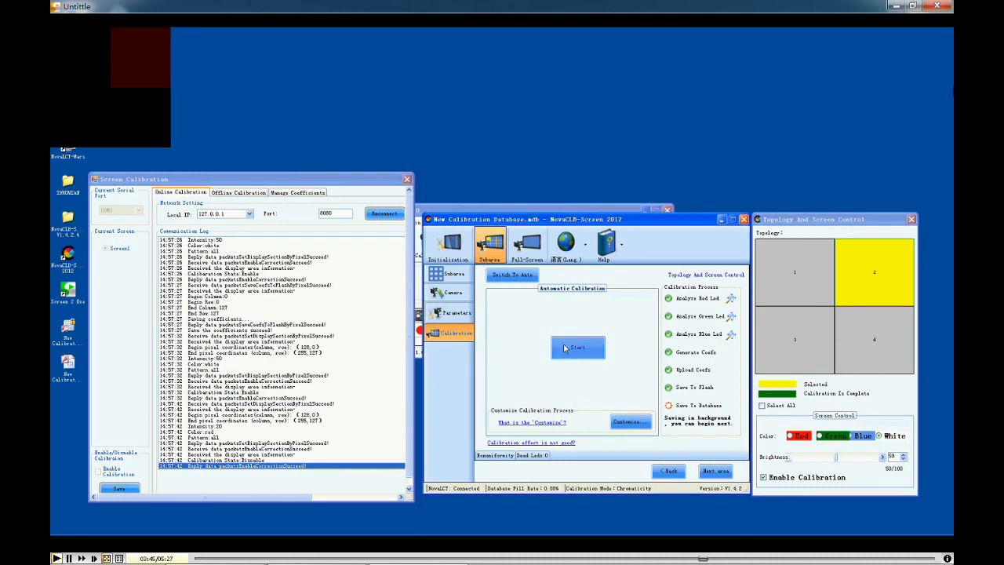
left_click(577, 348)
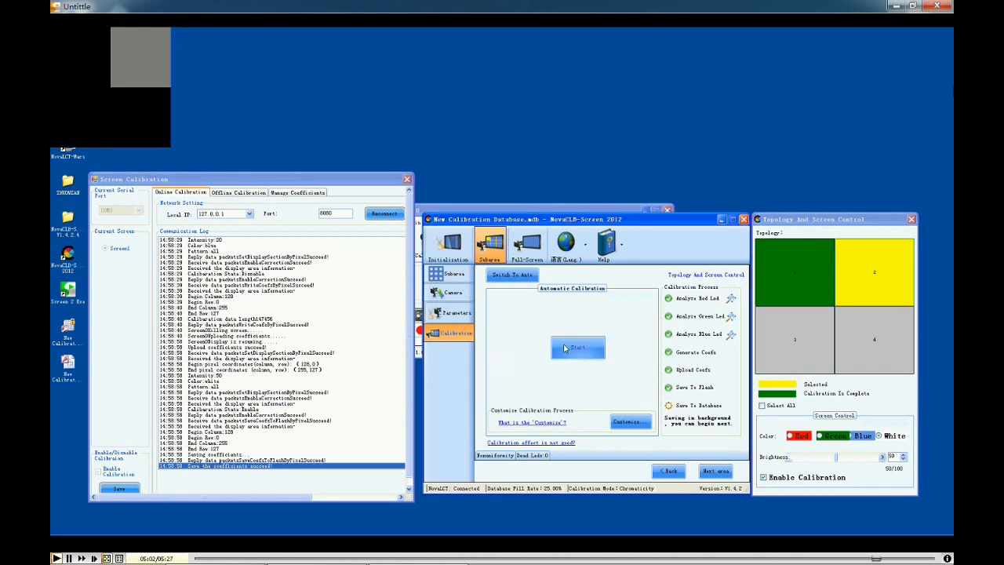
mouse_move(769, 404)
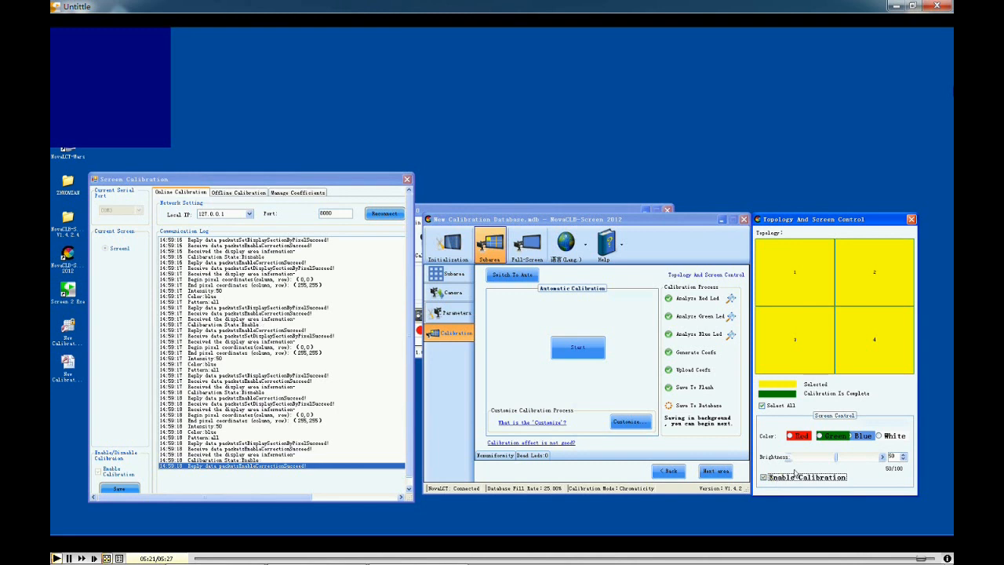
Step: Untick Enable Calibration so calibration is off for all selected cabinets
left_click(762, 476)
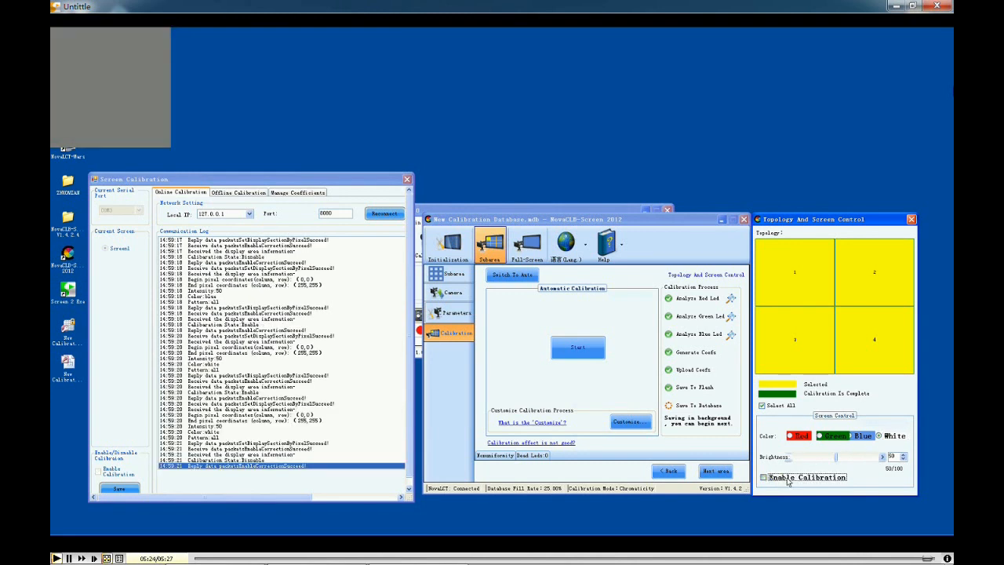